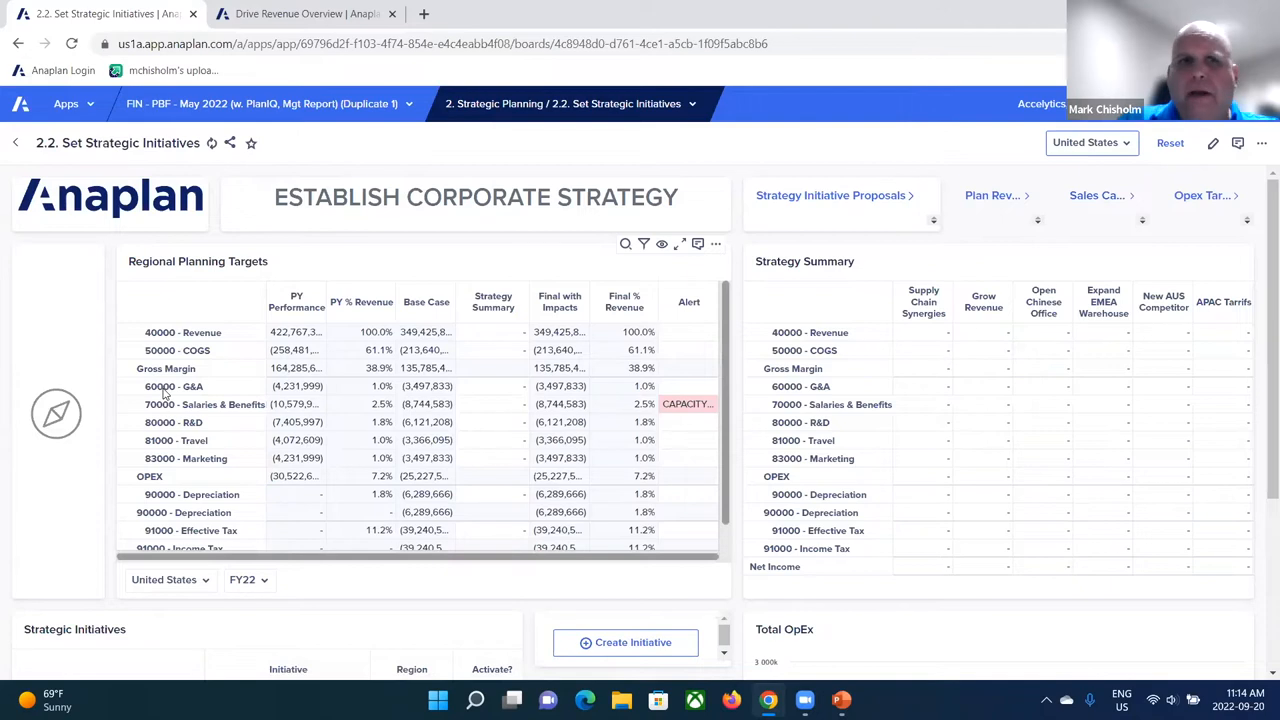
pyautogui.moveTo(407, 340)
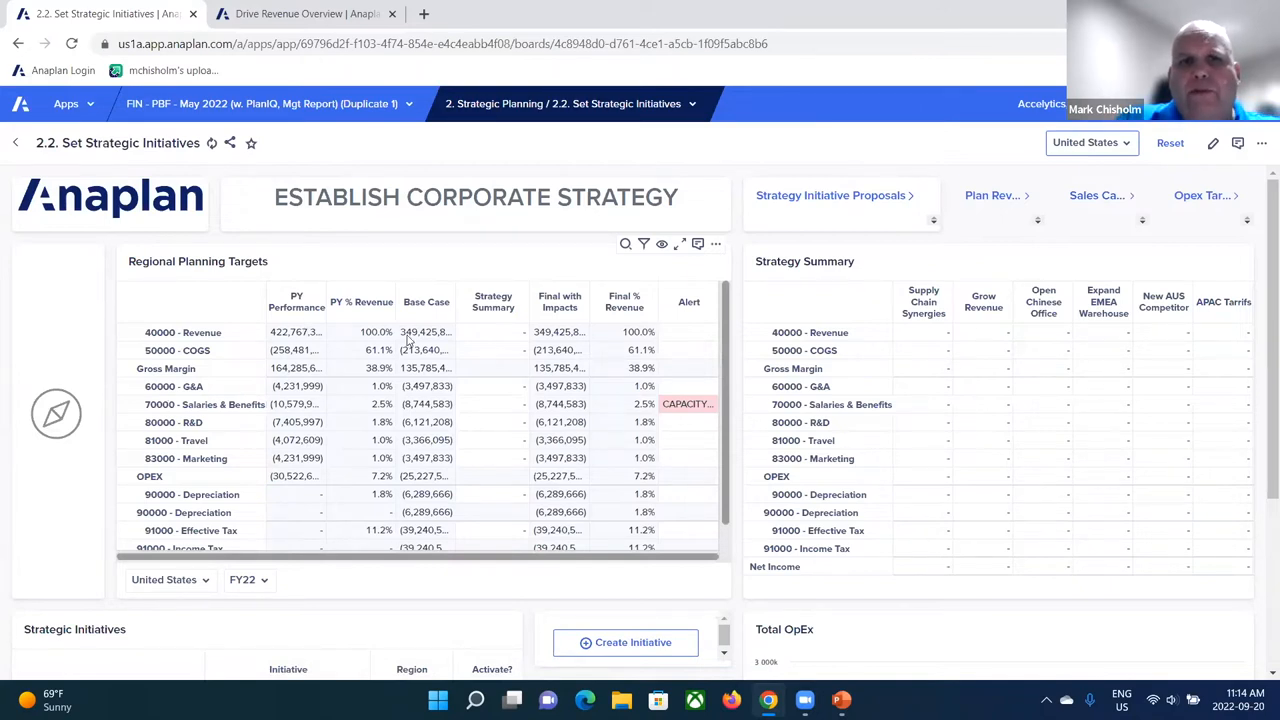
pyautogui.moveTo(583, 305)
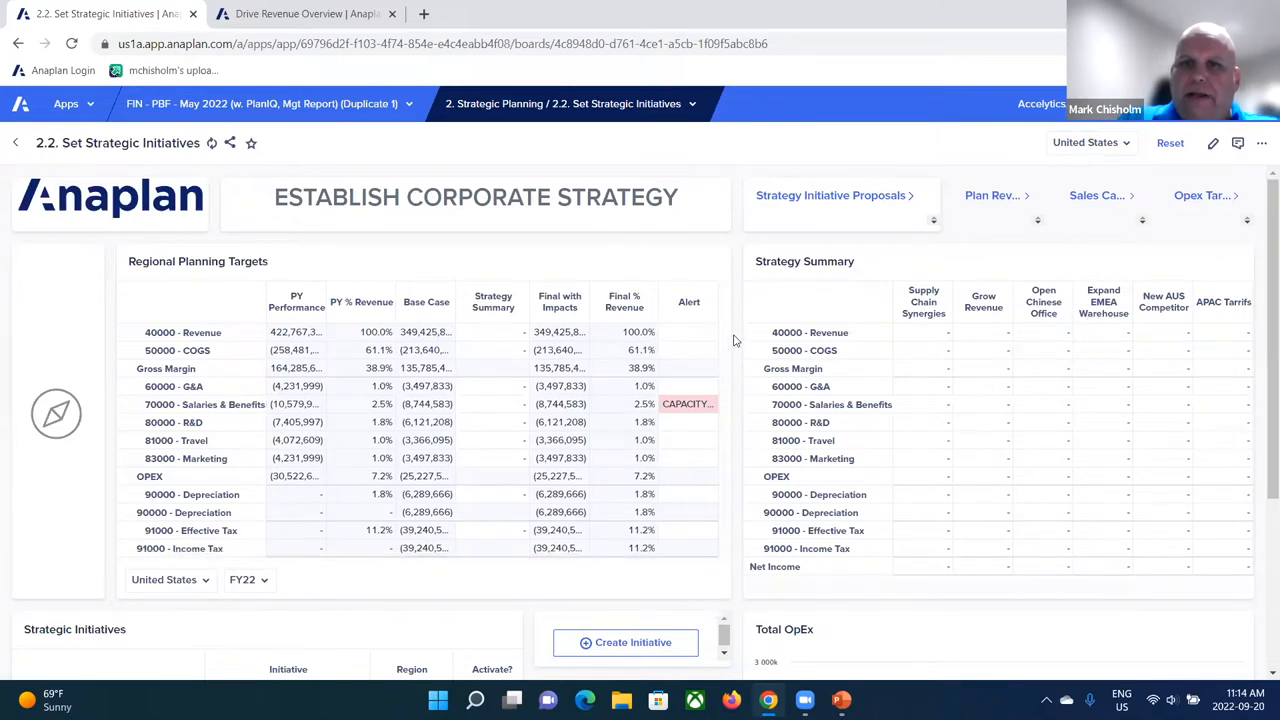
# - Browse Strategic Initiatives from Supply Chain Synergies to Grow Revenue's 12% revenue and 15% COGS targets
pyautogui.scroll(-3)
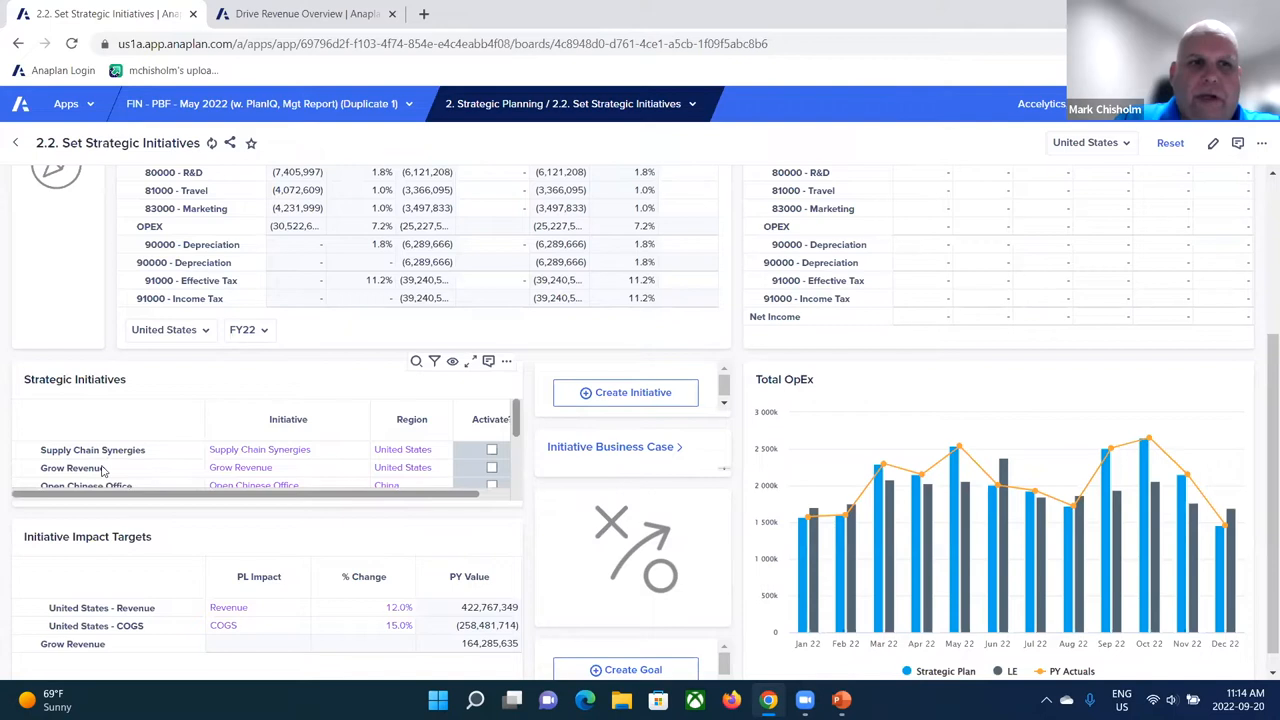
pyautogui.click(92, 449)
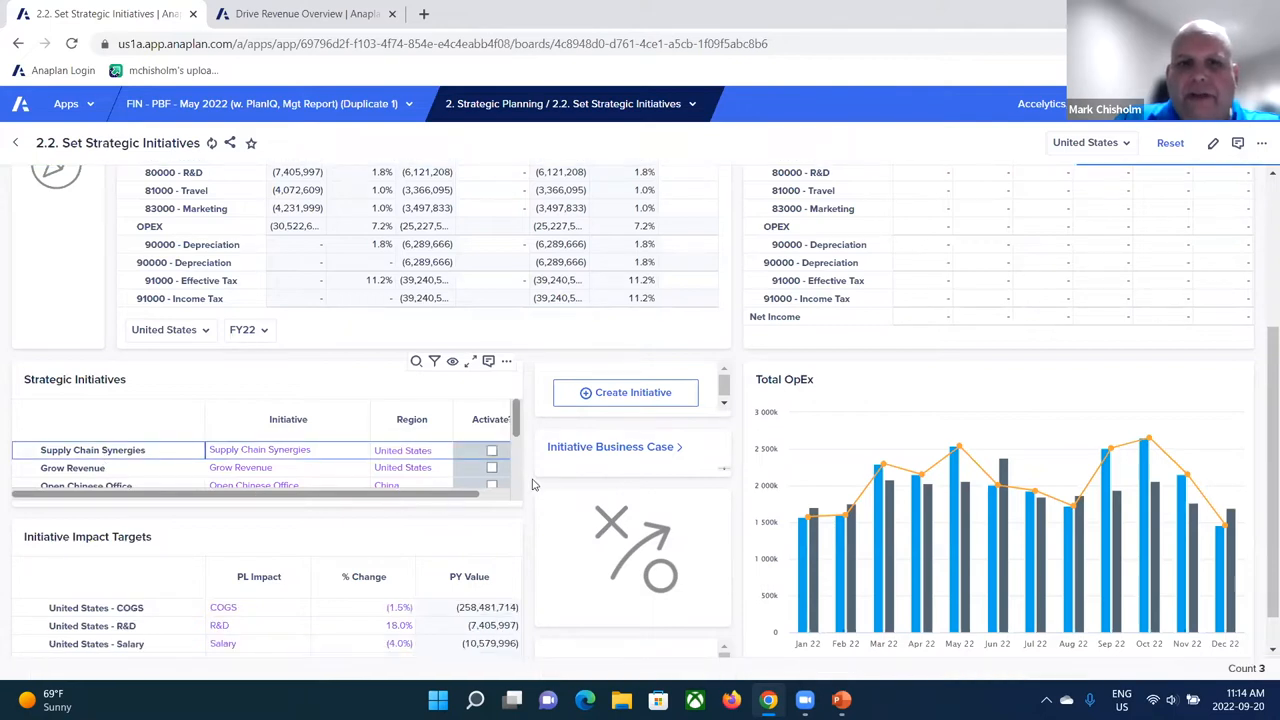
pyautogui.scroll(-3)
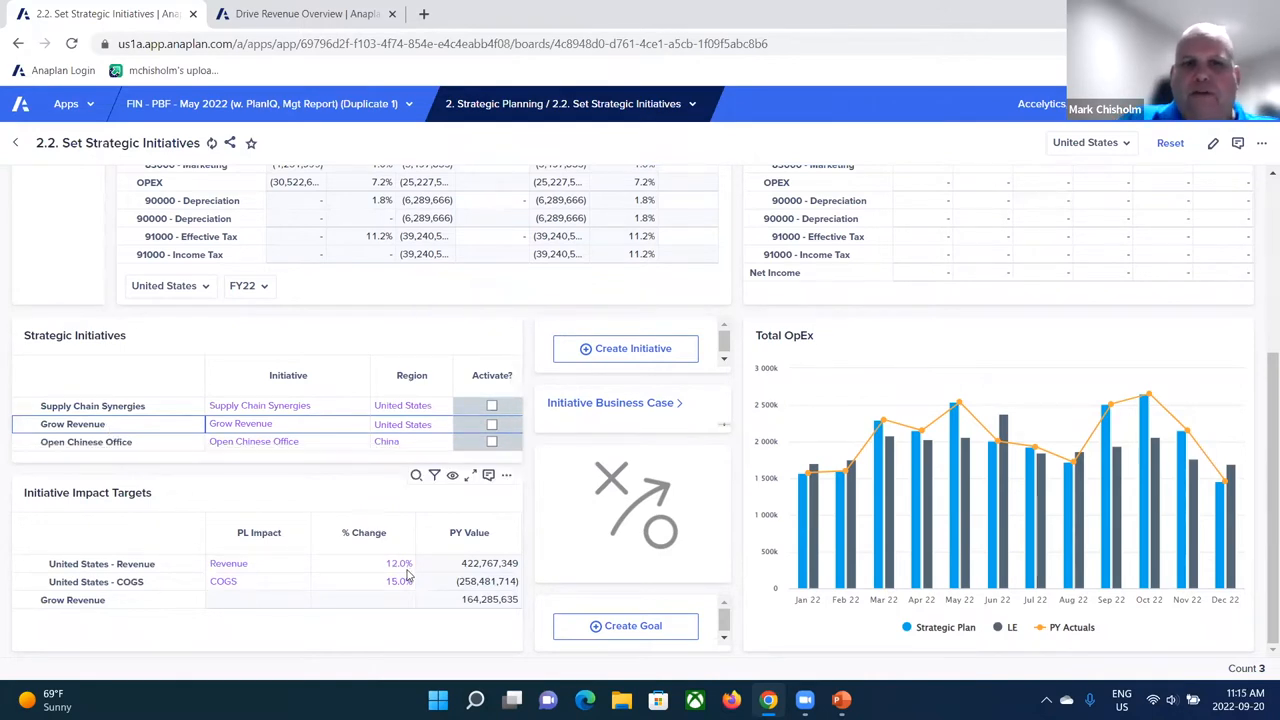
pyautogui.moveTo(406, 599)
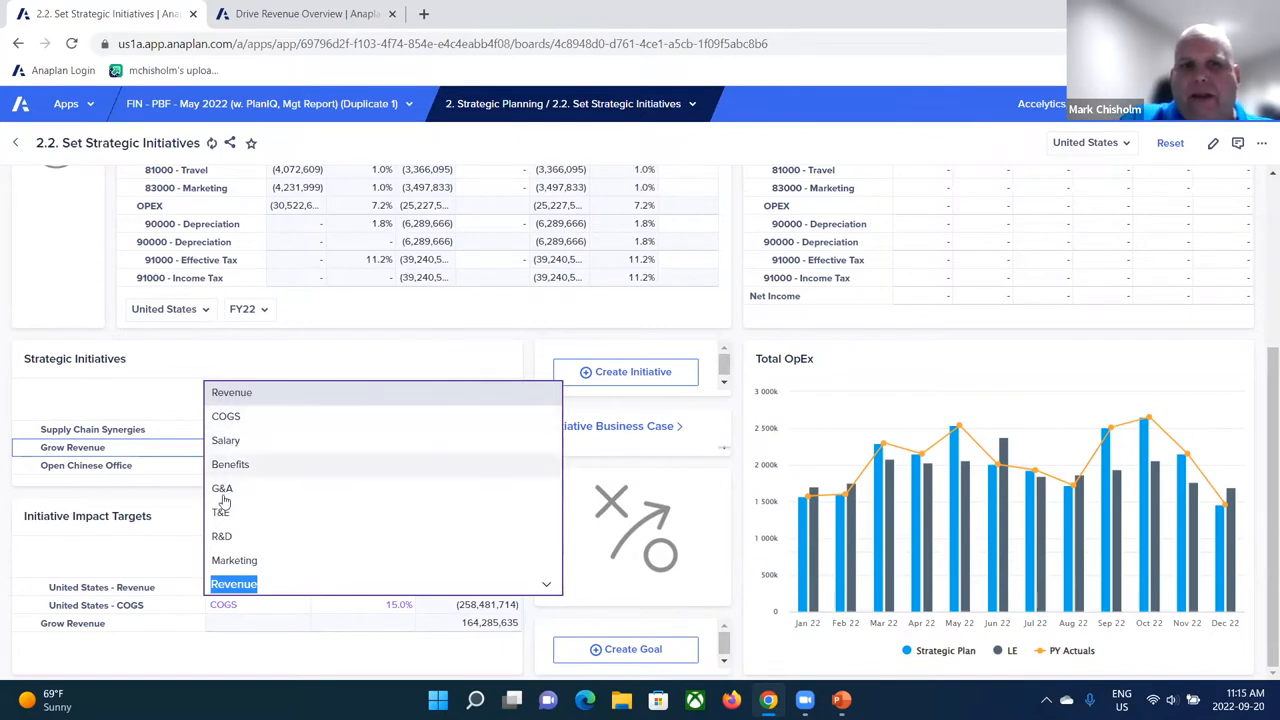
pyautogui.moveTo(263, 434)
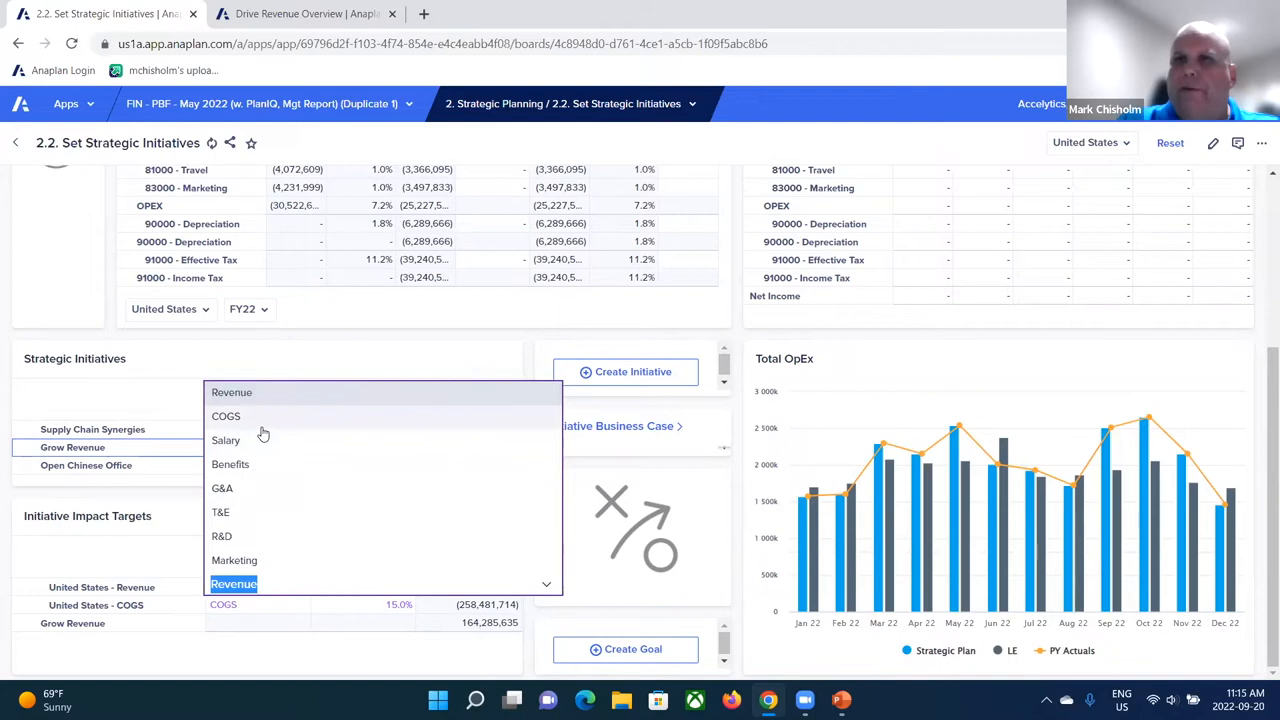
pyautogui.moveTo(221, 554)
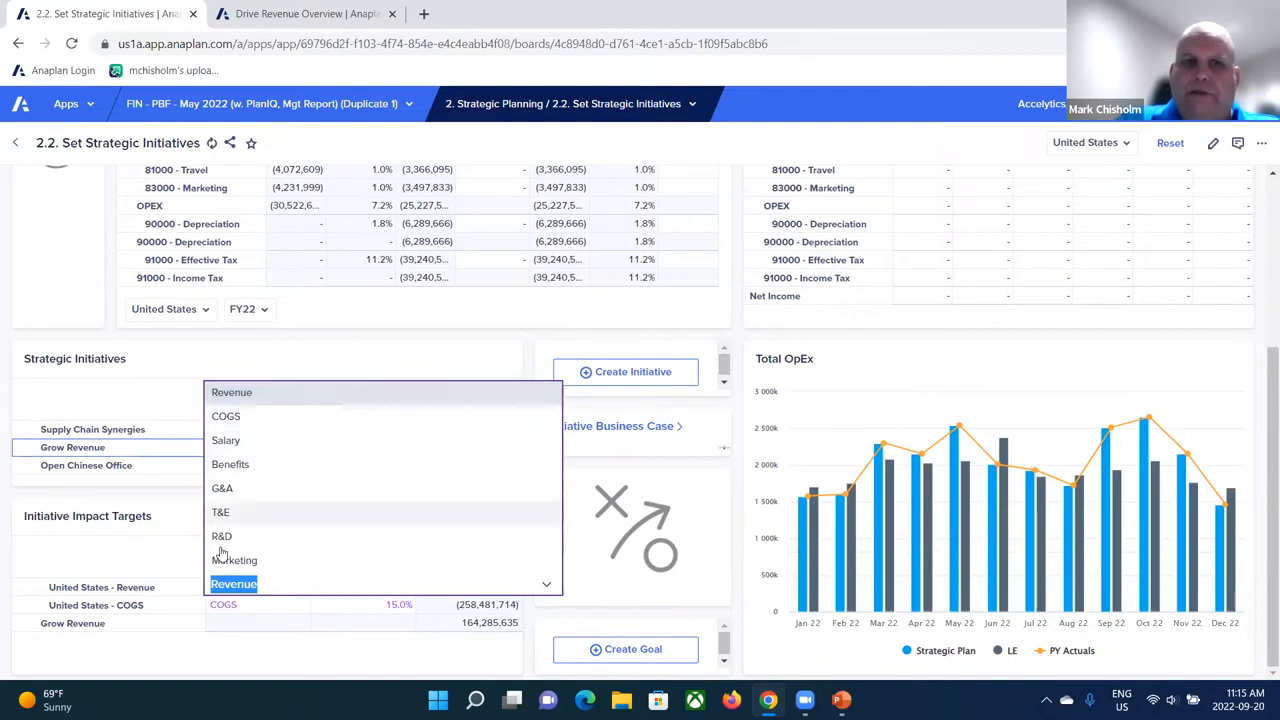
pyautogui.moveTo(738, 432)
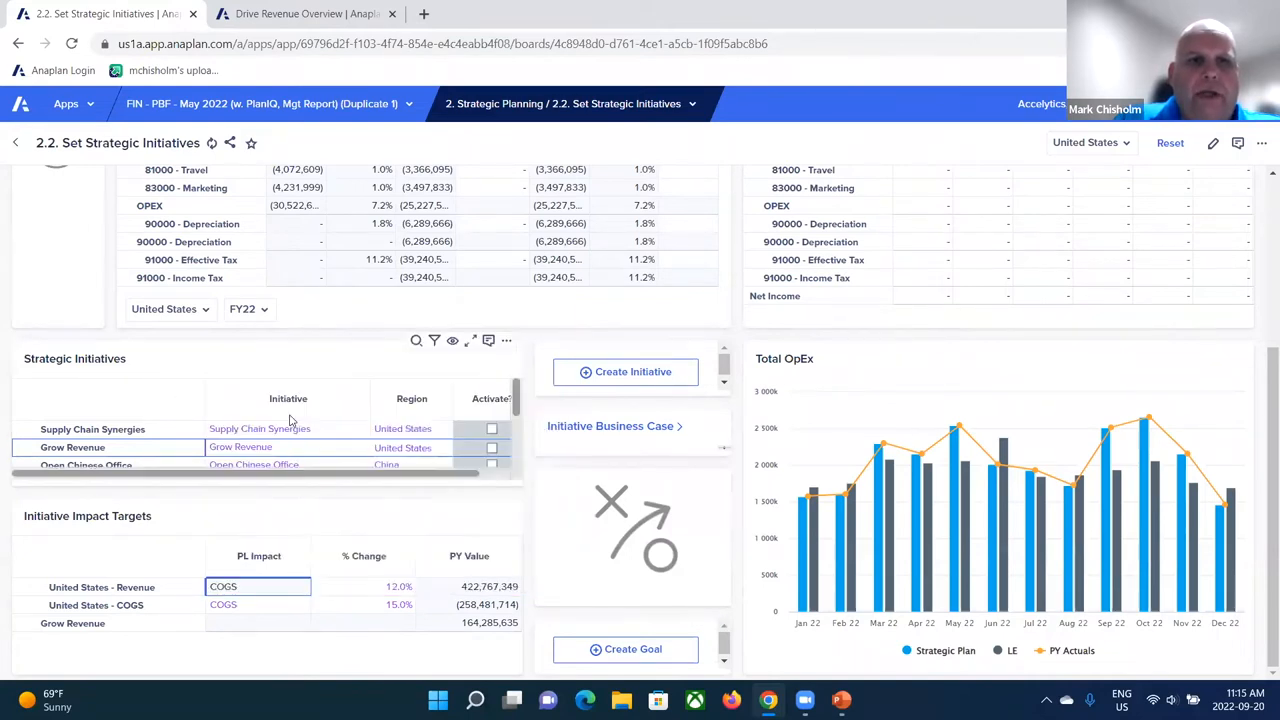
pyautogui.click(258, 587)
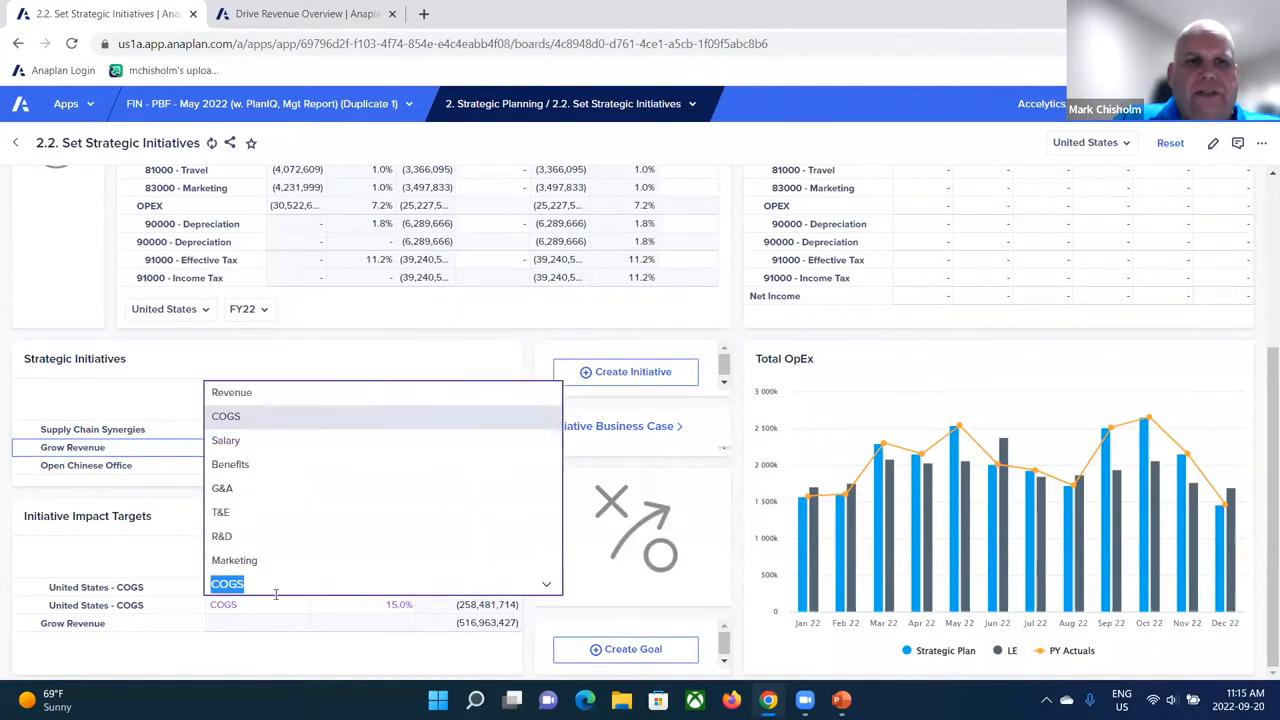
pyautogui.click(231, 392)
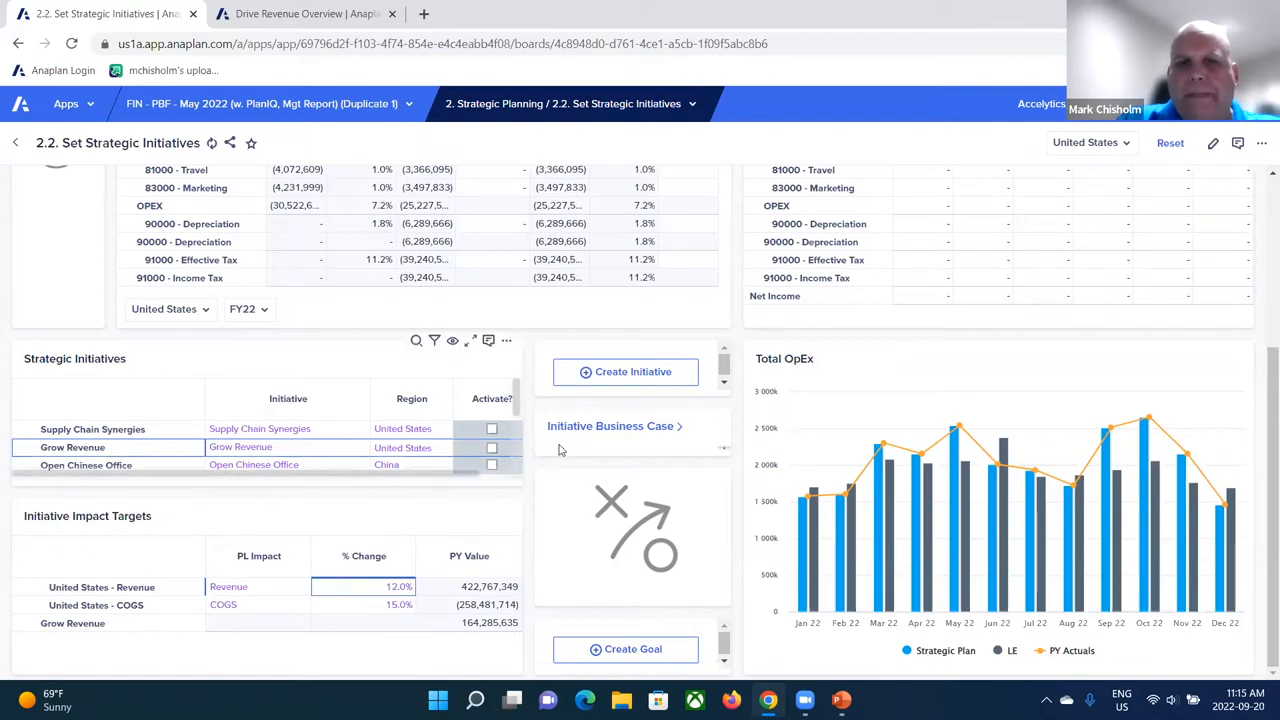
pyautogui.click(614, 426)
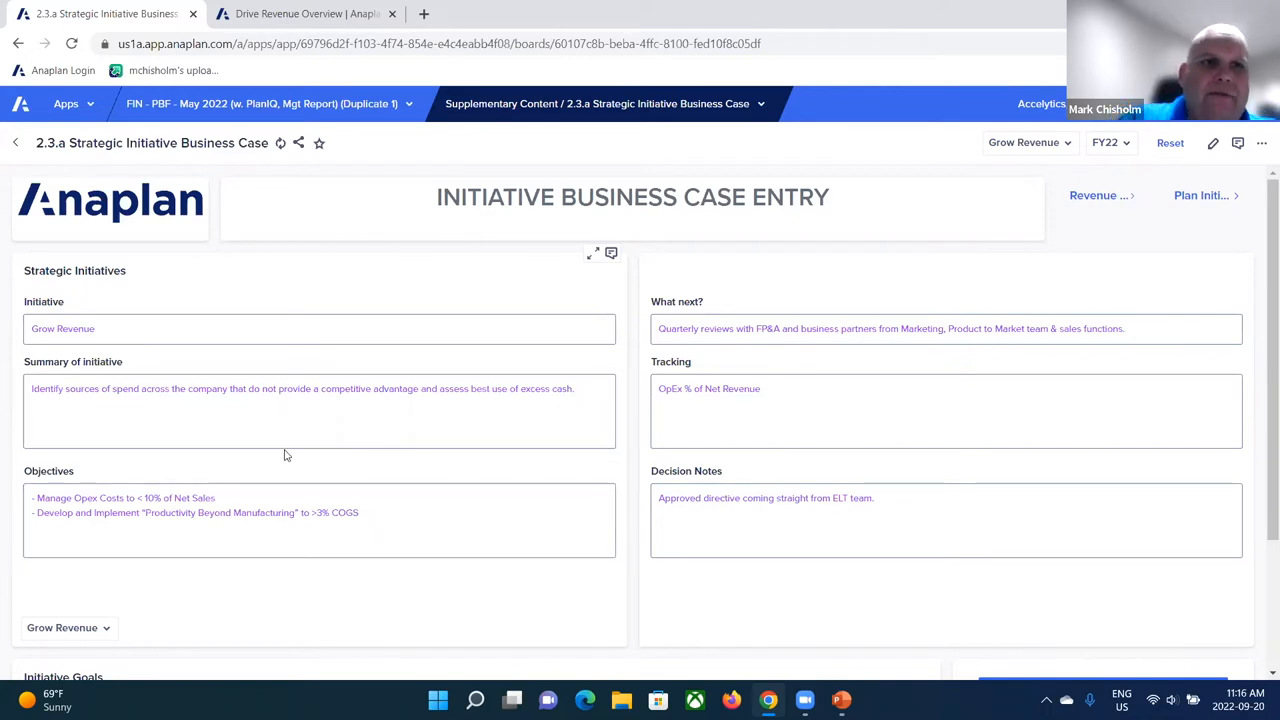
pyautogui.click(151, 328)
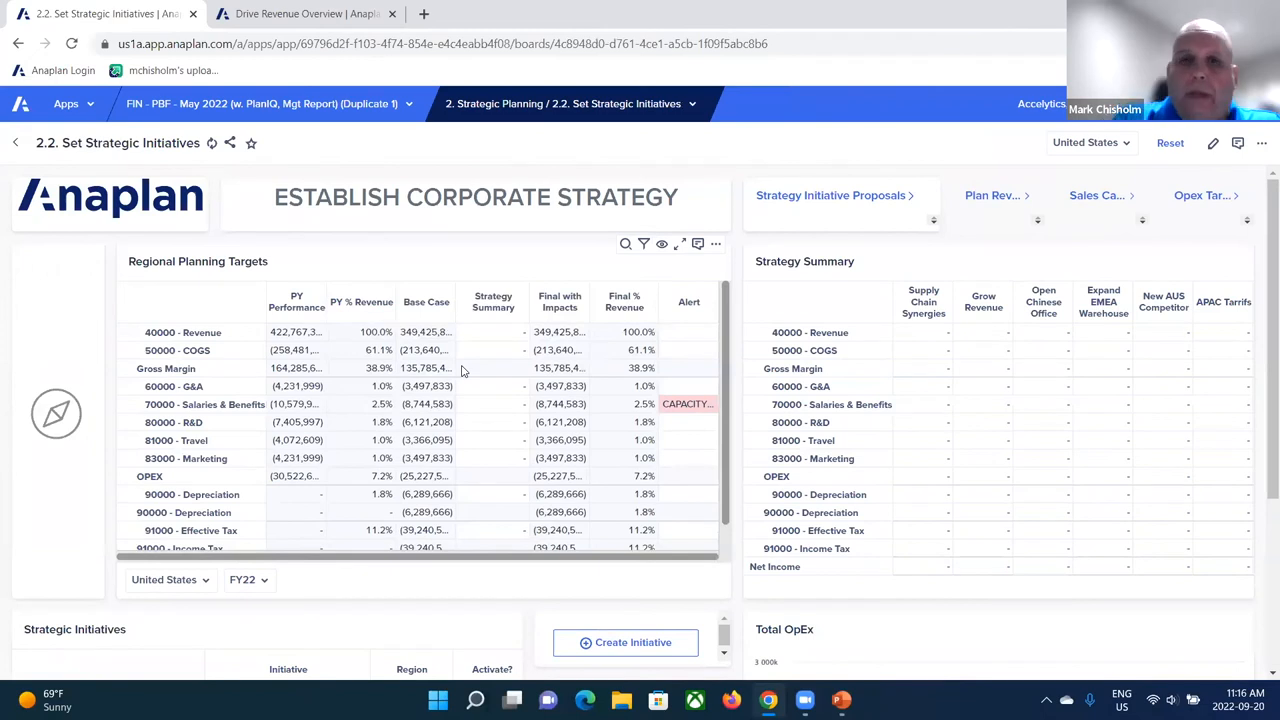
pyautogui.scroll(-3)
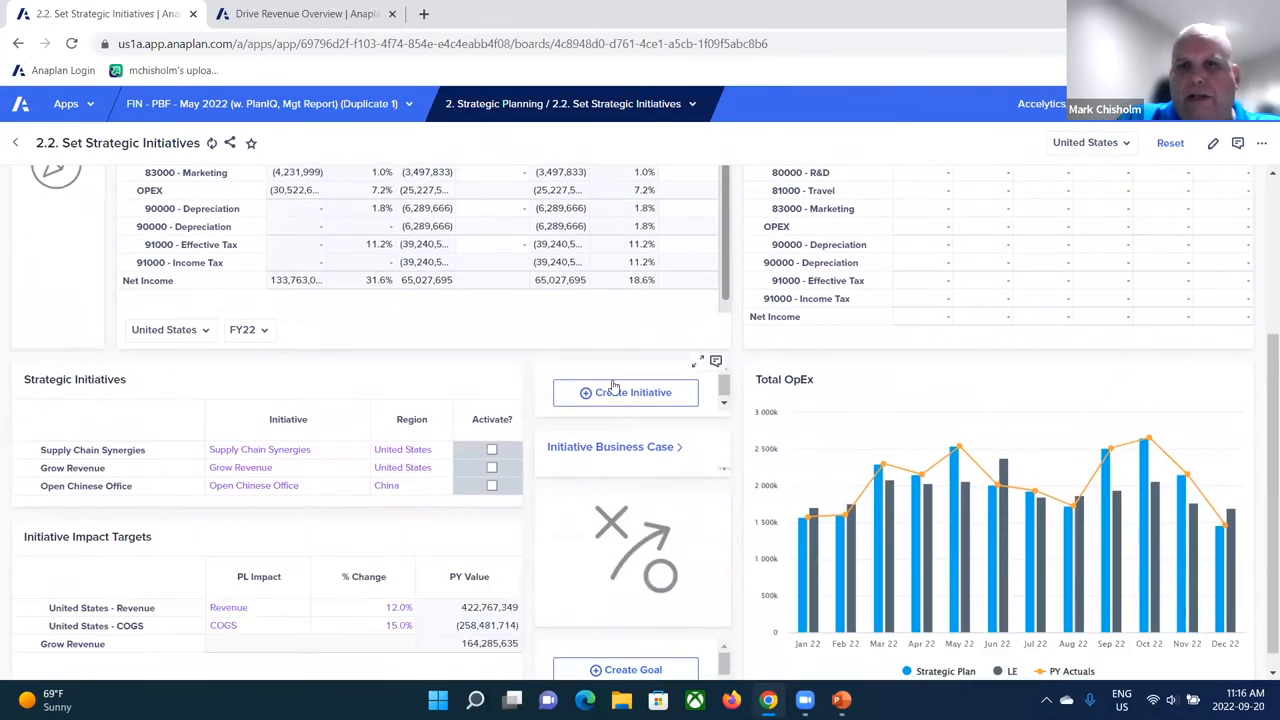
pyautogui.click(625, 392)
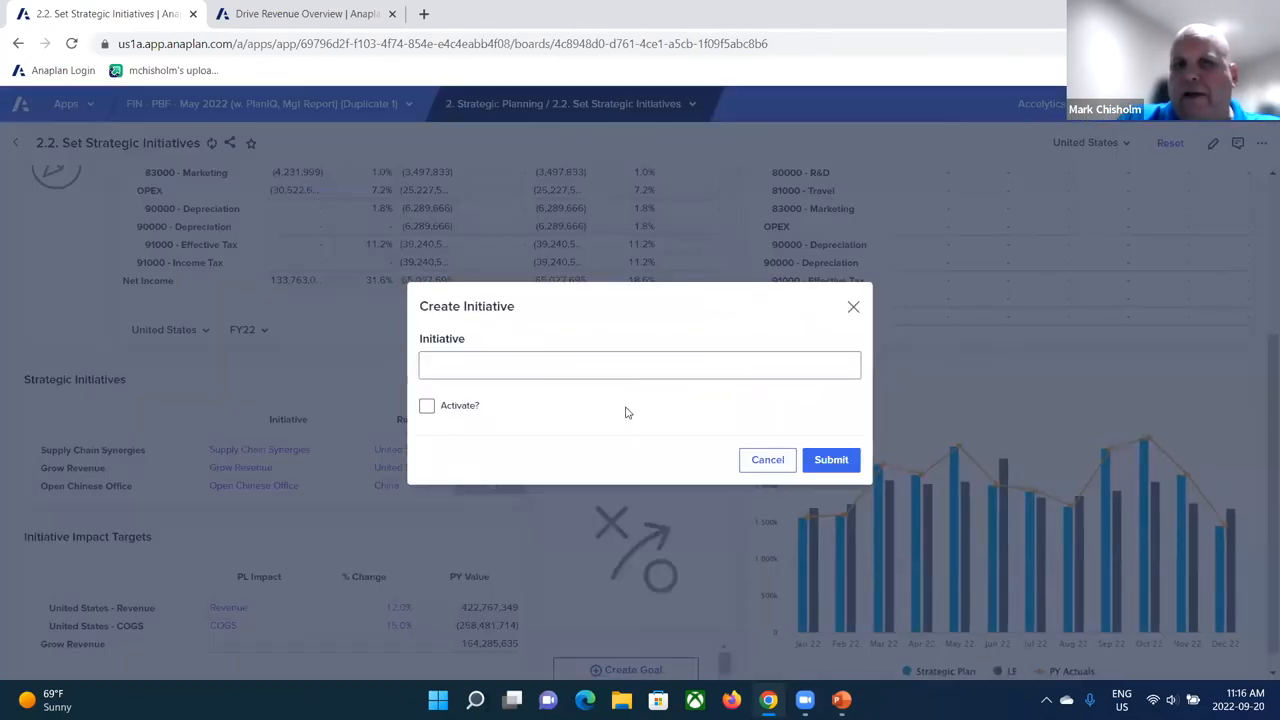
pyautogui.click(639, 364)
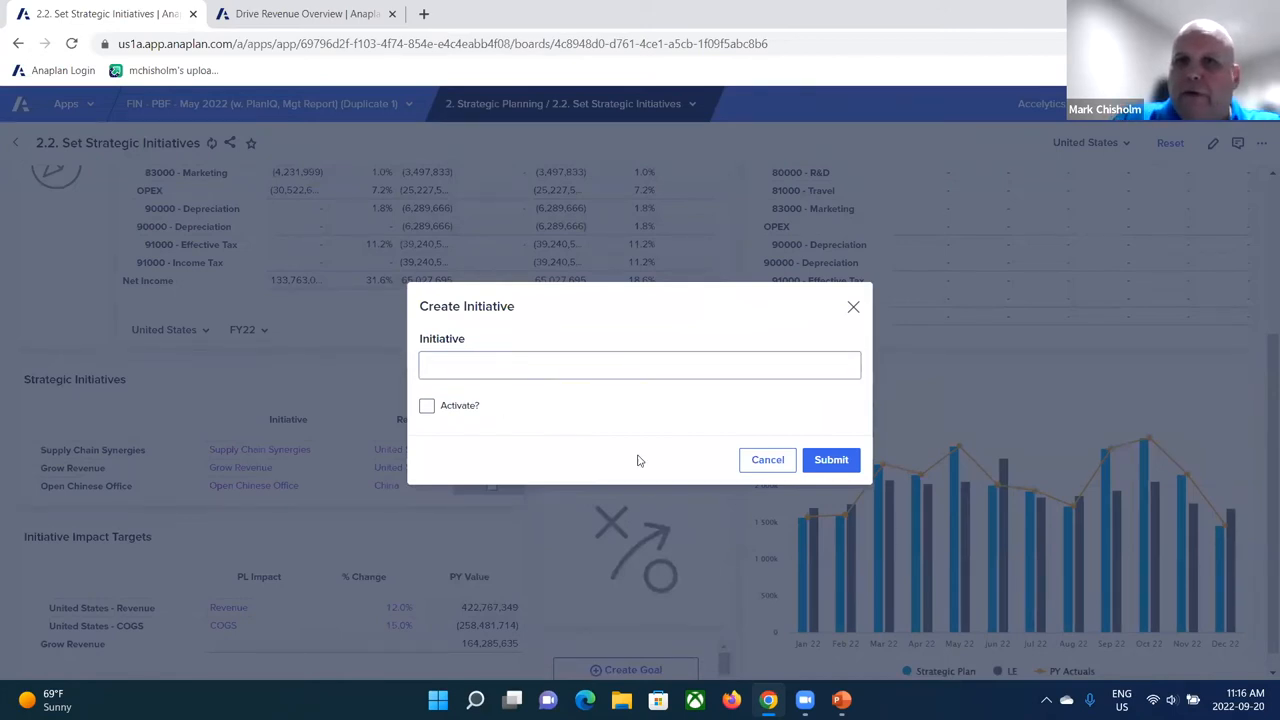
pyautogui.moveTo(767, 460)
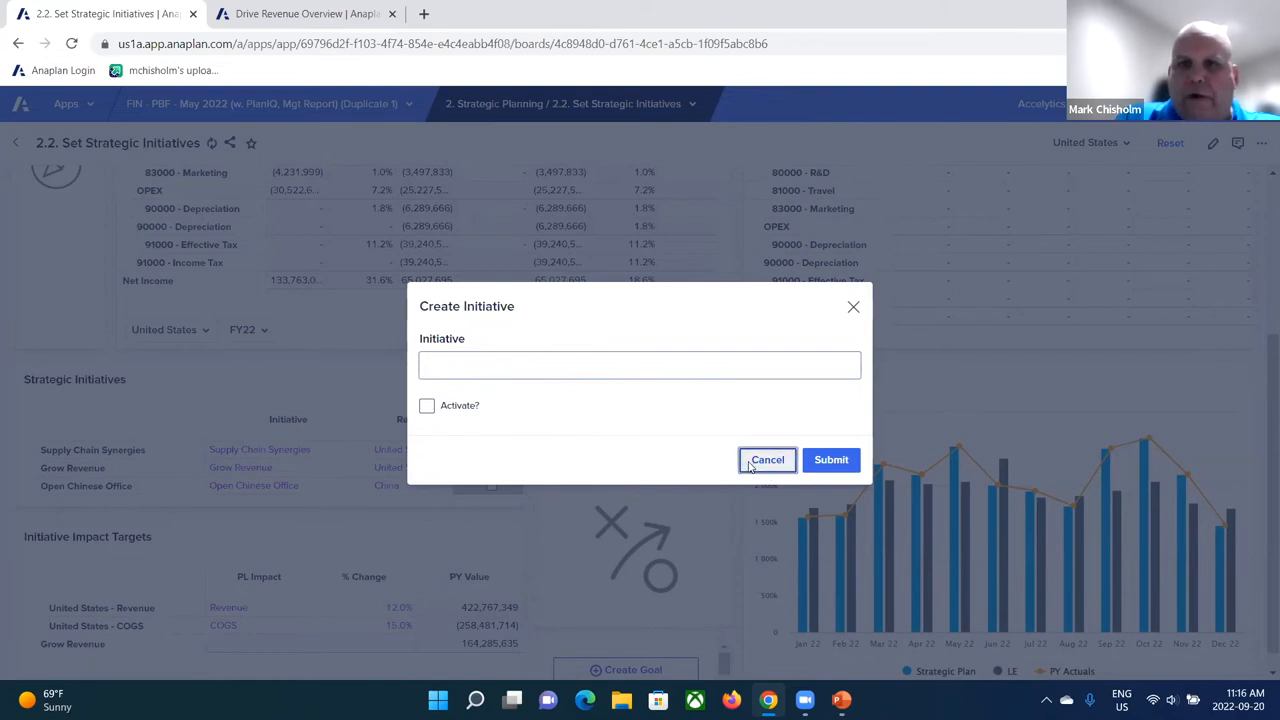
pyautogui.click(767, 459)
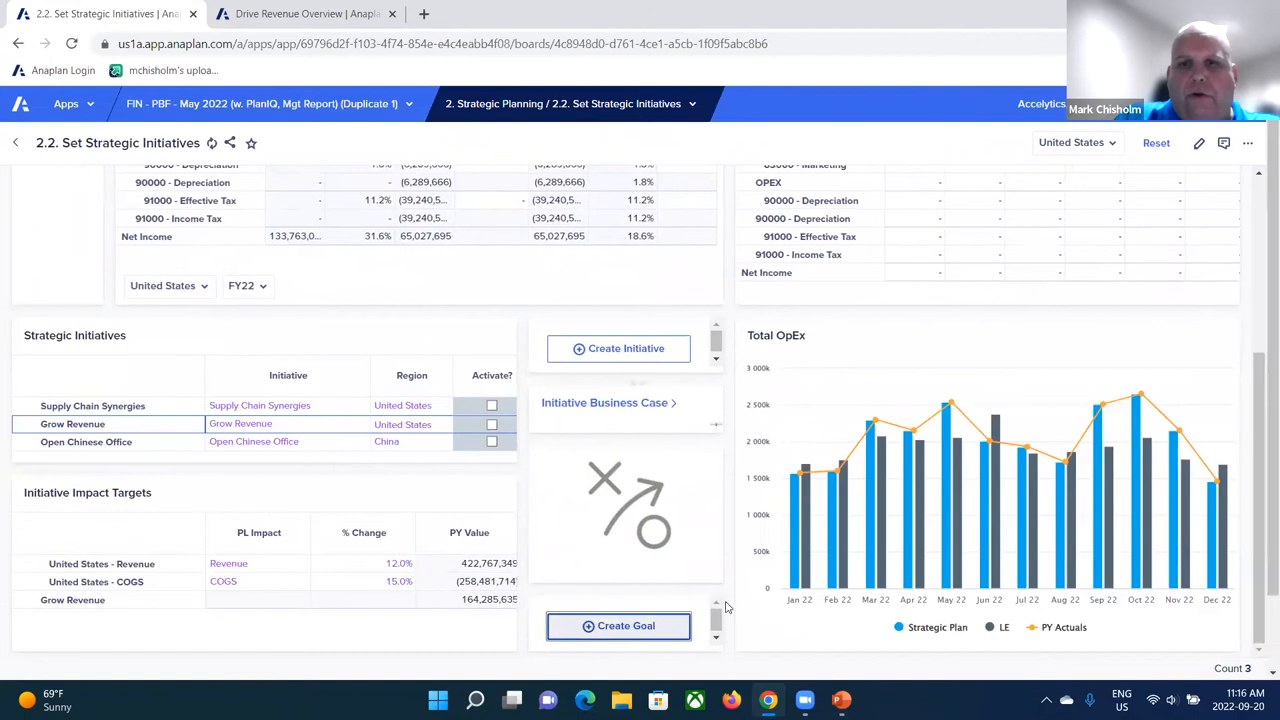
pyautogui.click(618, 625)
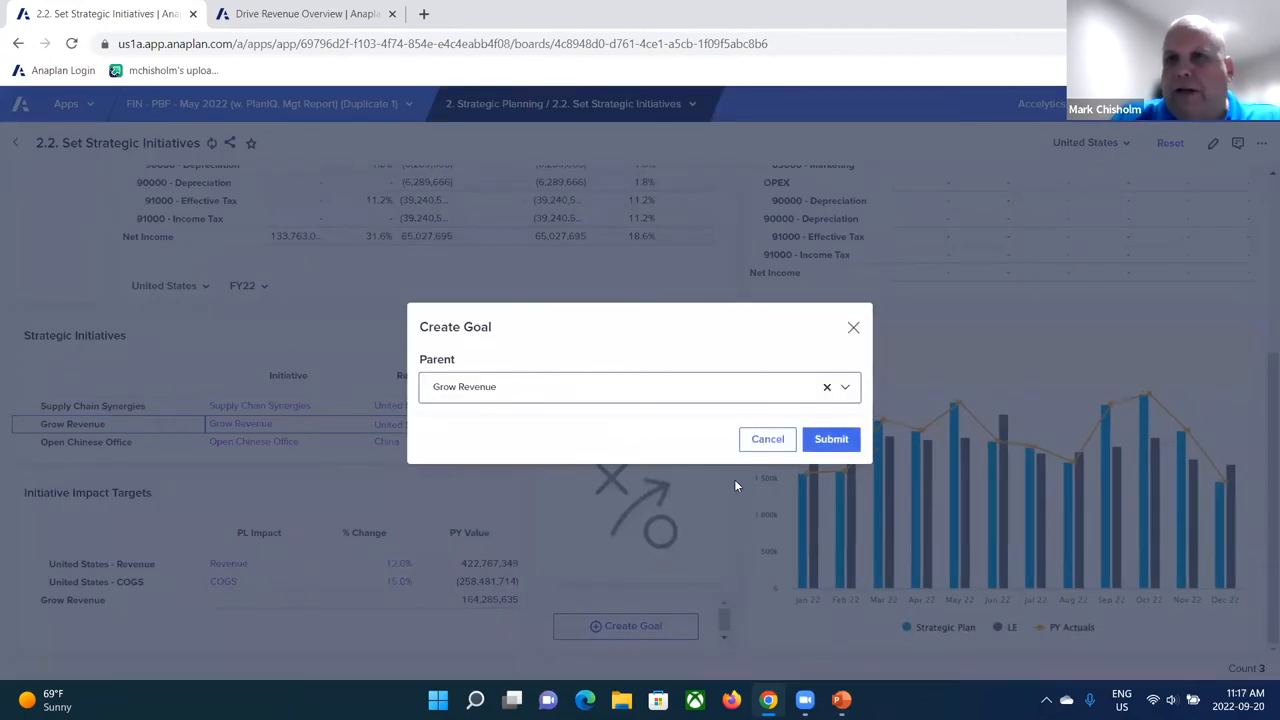
pyautogui.click(767, 439)
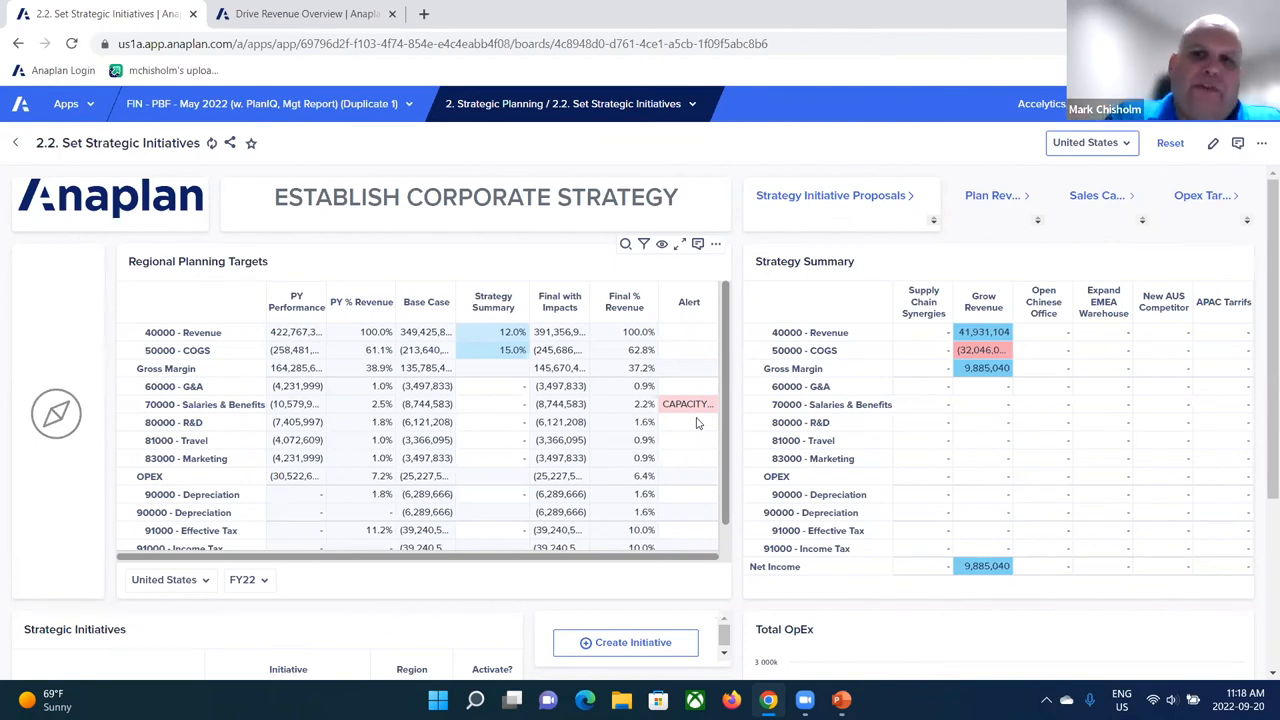
pyautogui.moveTo(683, 420)
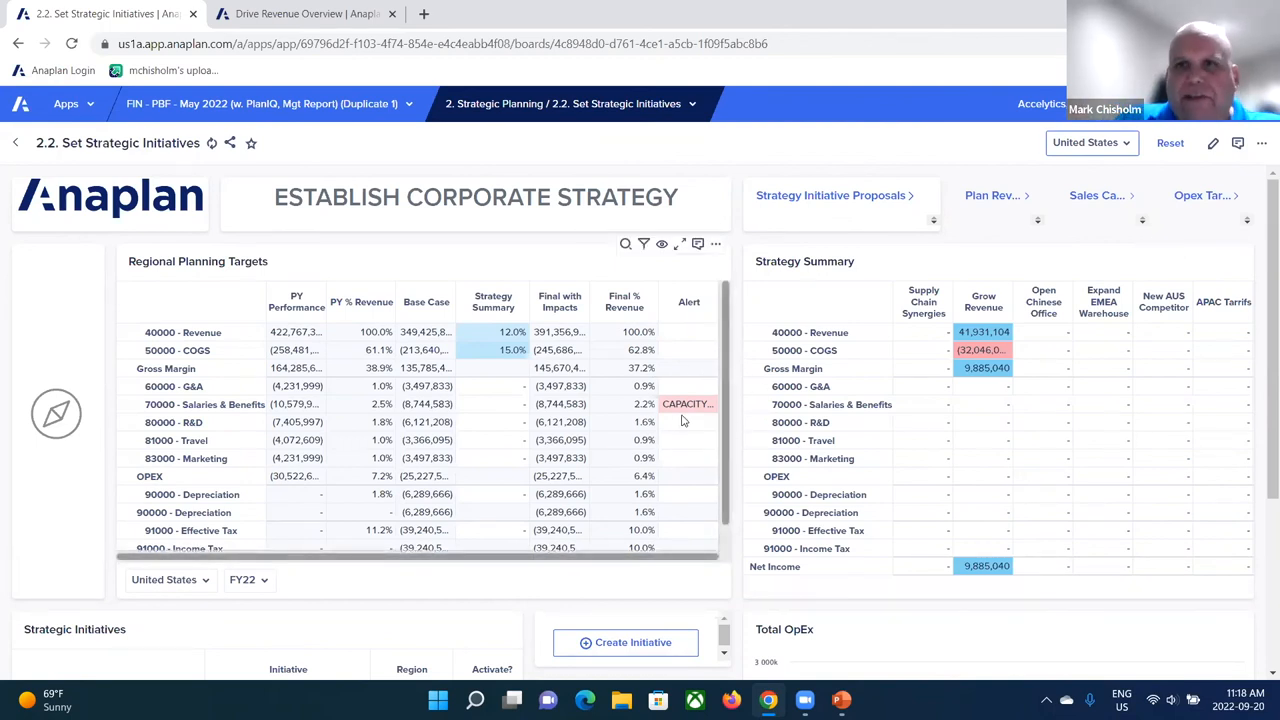